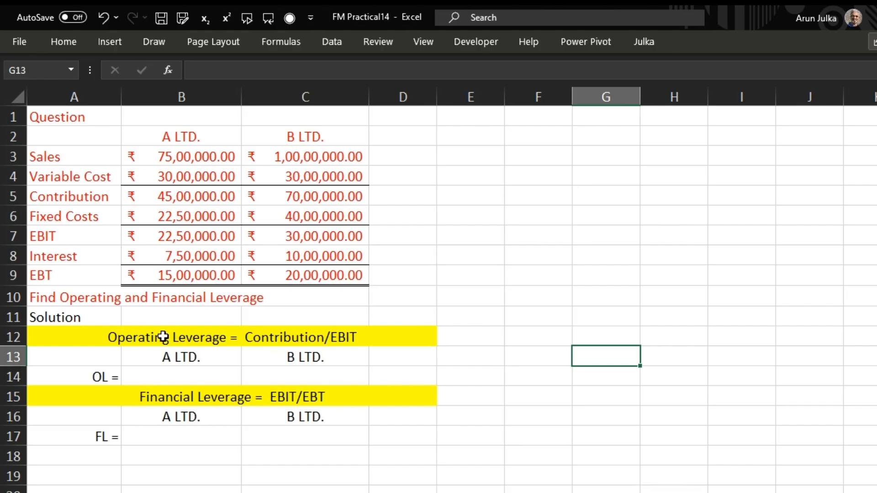
# Step: Enter A LTD.'s operating leverage as contribution over EBIT (=B5/B7), giving 2
pyautogui.click(168, 337)
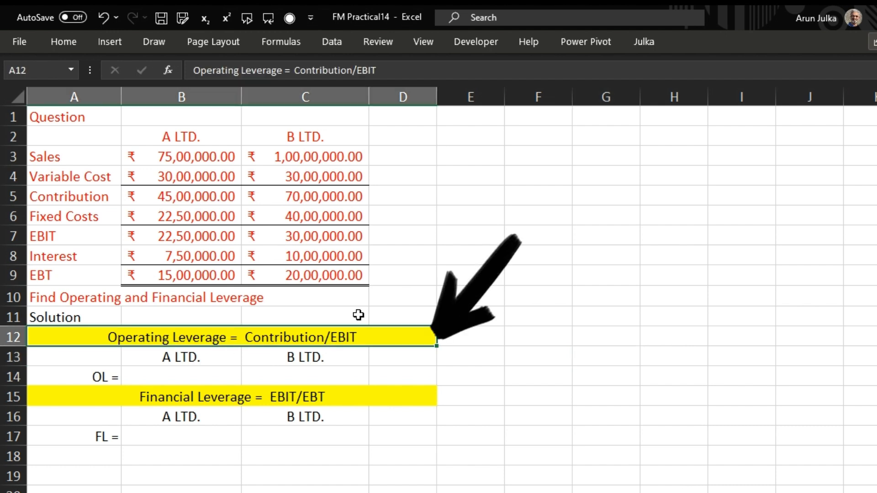
pyautogui.moveTo(307, 318)
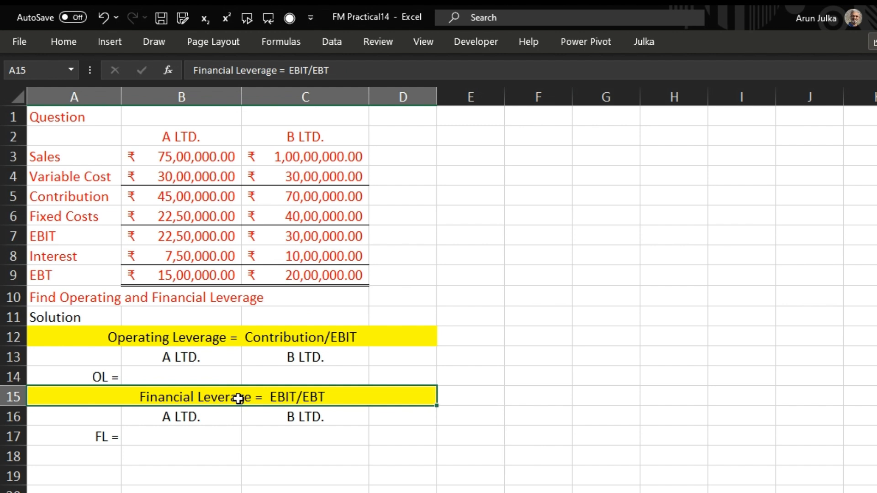
pyautogui.moveTo(492, 375)
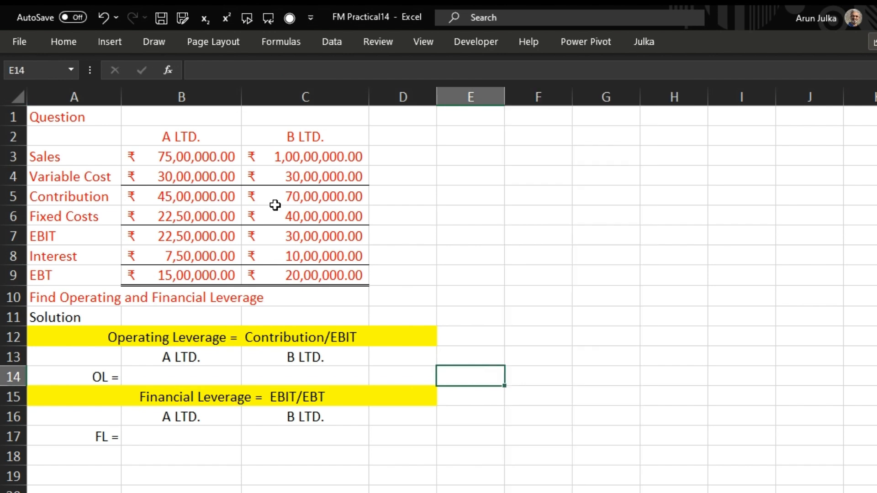
pyautogui.moveTo(147, 148)
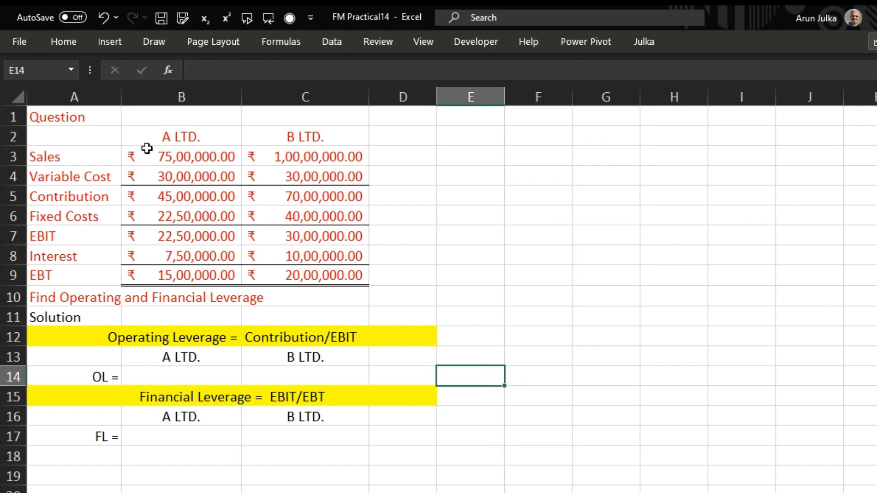
pyautogui.moveTo(128, 171)
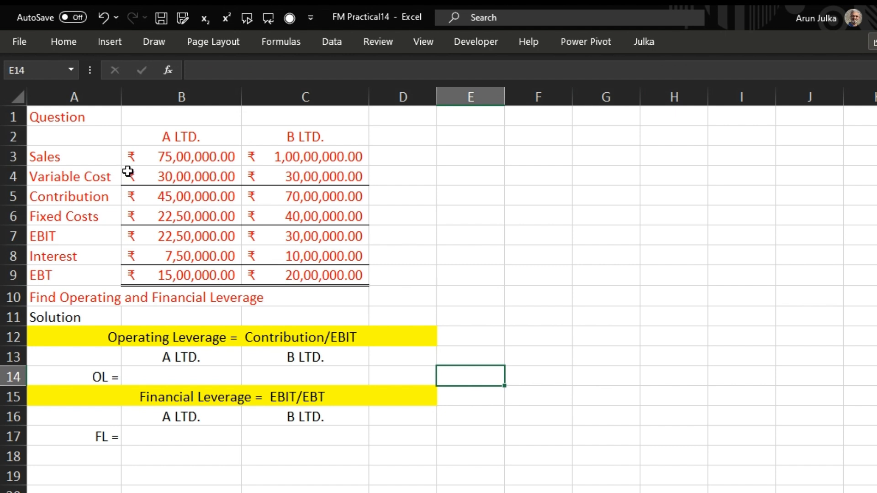
pyautogui.moveTo(180, 229)
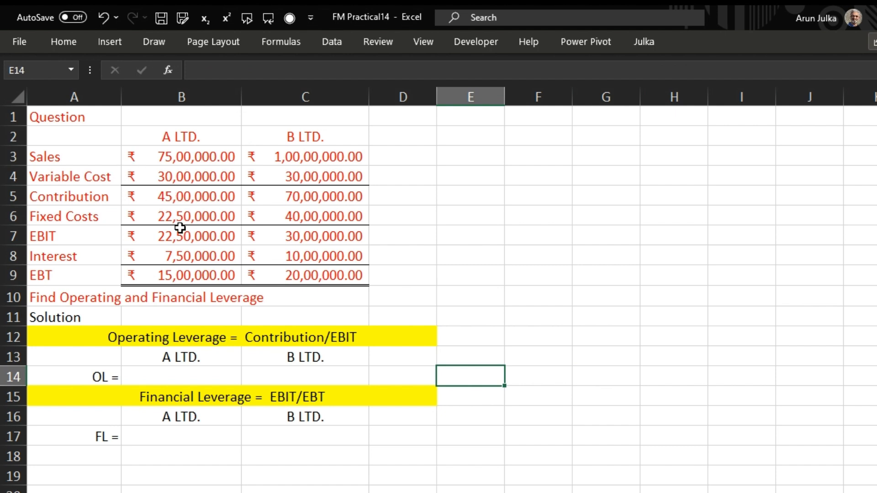
pyautogui.moveTo(183, 266)
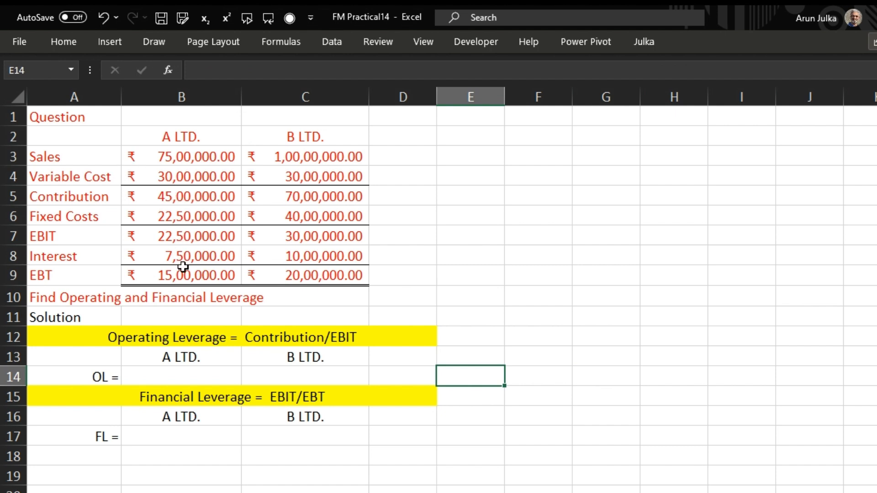
pyautogui.moveTo(54, 298)
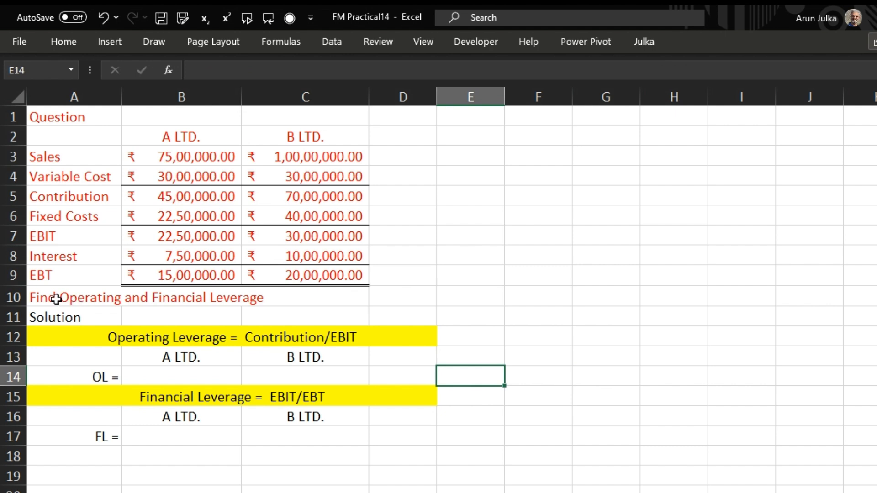
pyautogui.moveTo(99, 301)
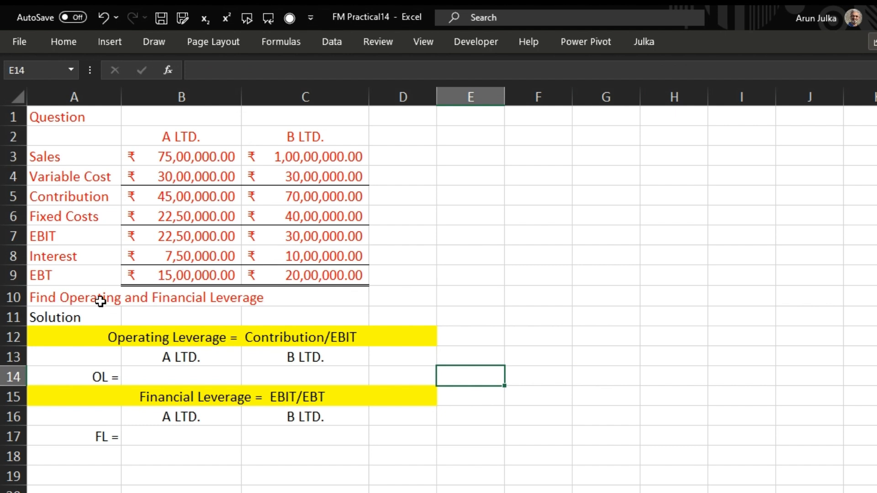
pyautogui.moveTo(150, 359)
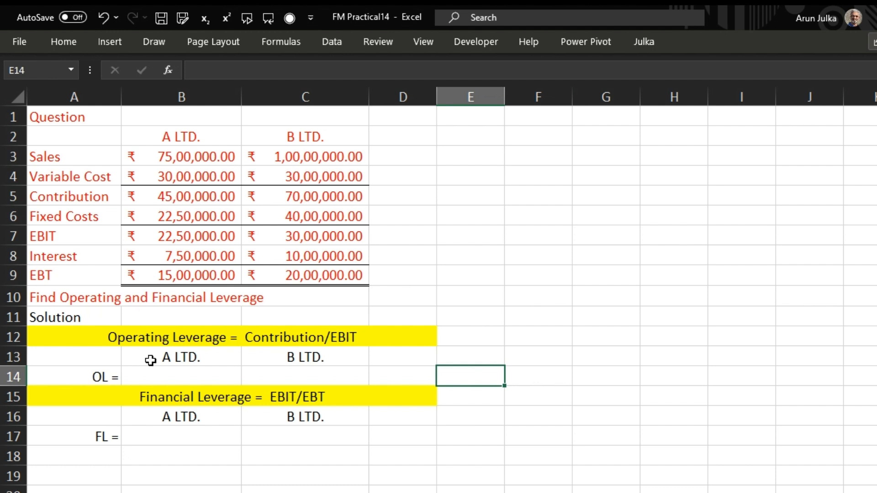
pyautogui.click(181, 375)
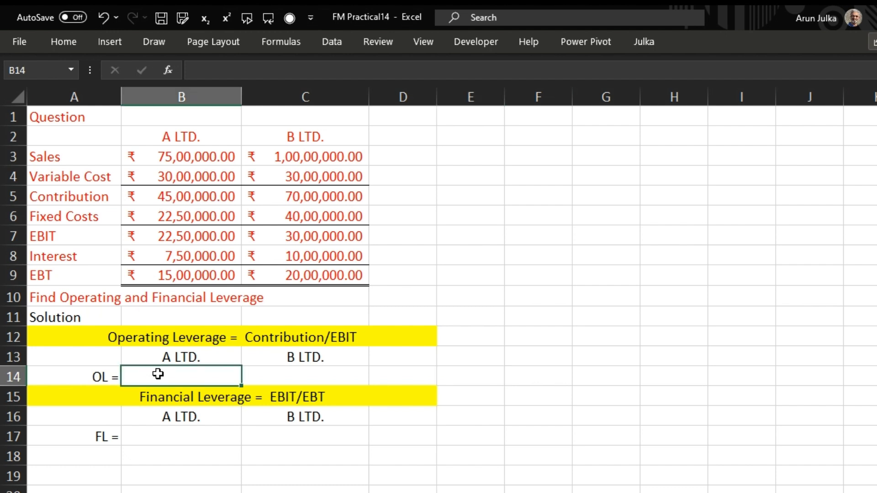
pyautogui.write('=')
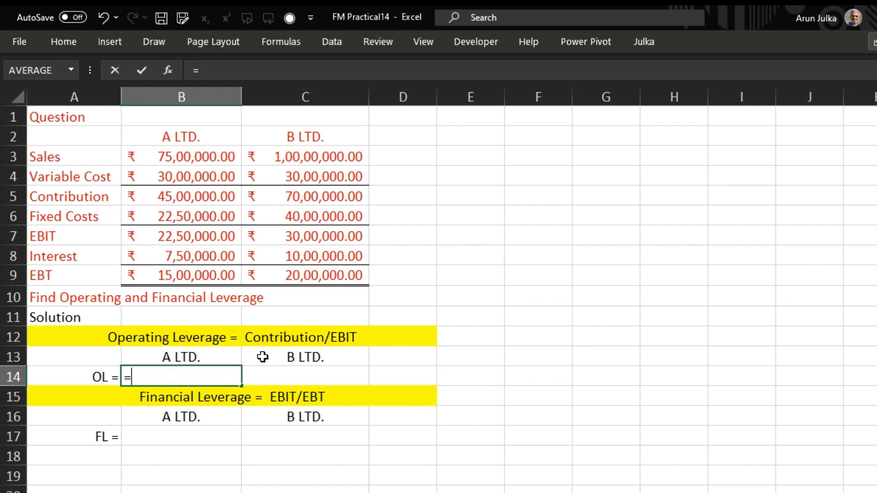
pyautogui.moveTo(178, 198)
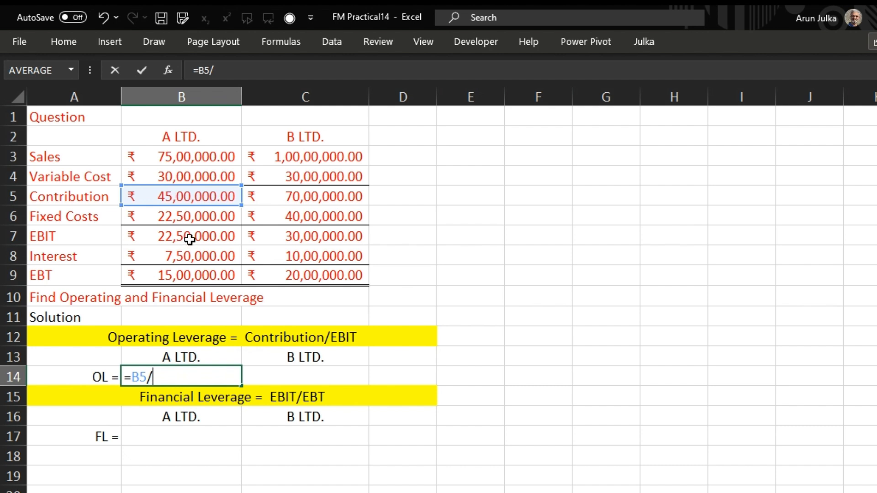
pyautogui.click(181, 235)
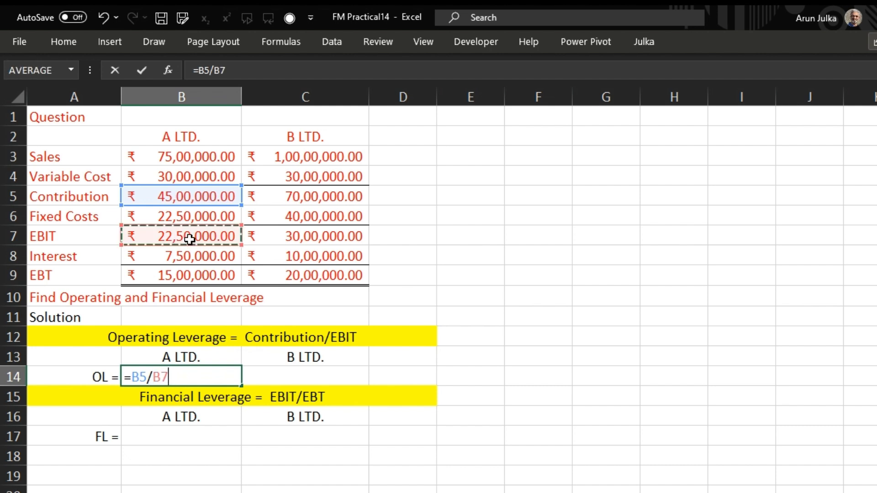
pyautogui.press('enter')
pyautogui.write('=')
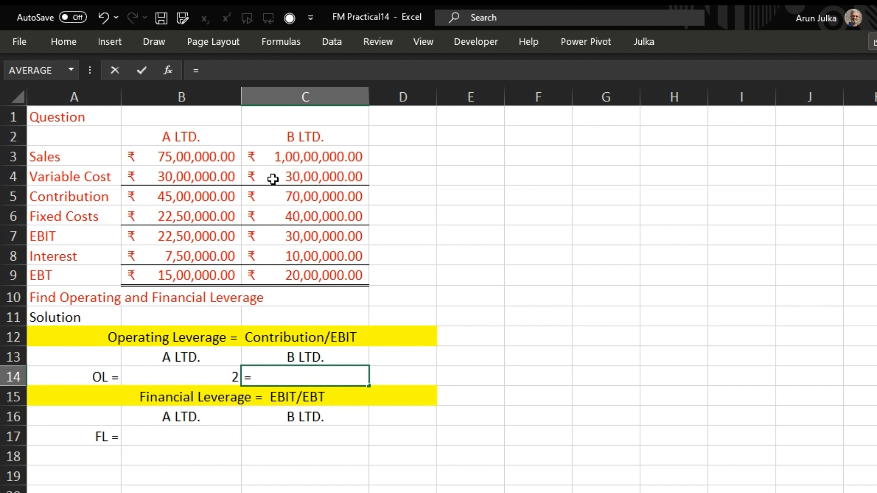
pyautogui.moveTo(278, 233)
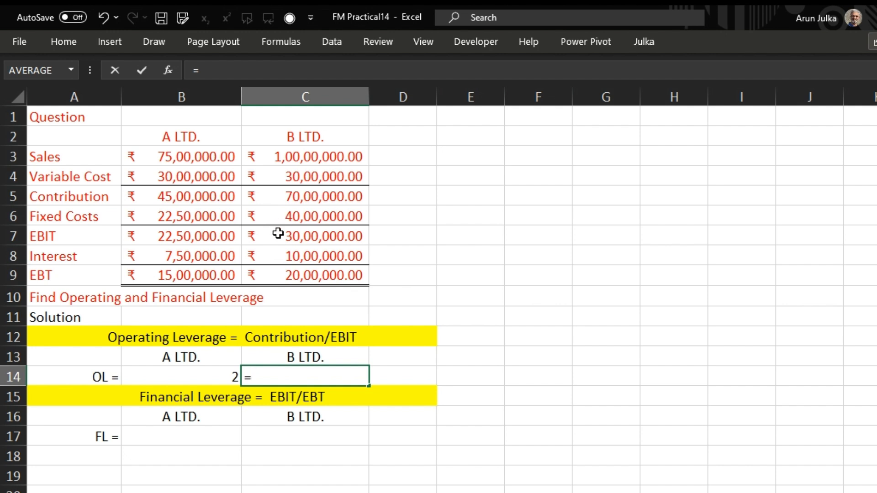
pyautogui.moveTo(297, 235)
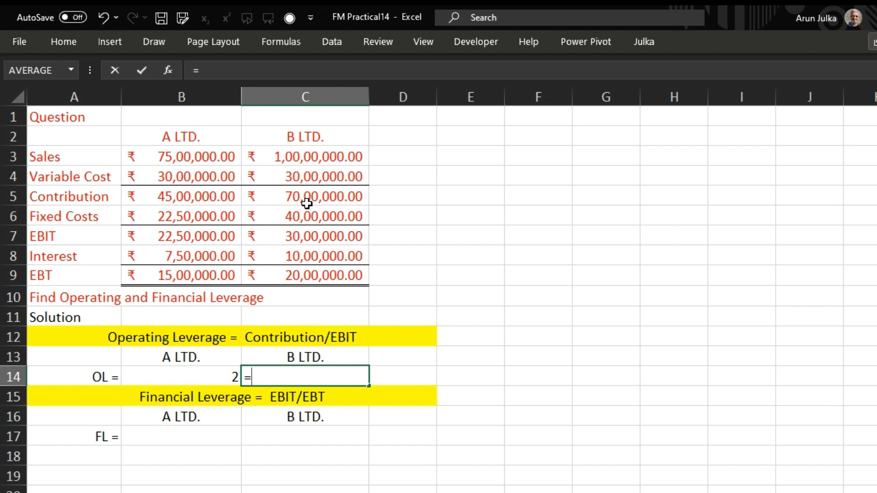
# Step: Enter B LTD.'s operating leverage as contribution over EBIT (=C5/C7), giving 2.333333333
pyautogui.click(306, 197)
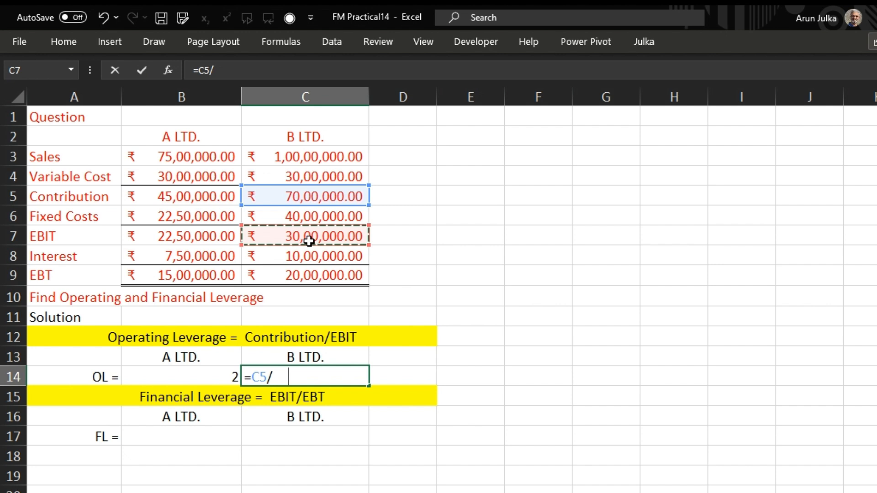
pyautogui.press('Enter')
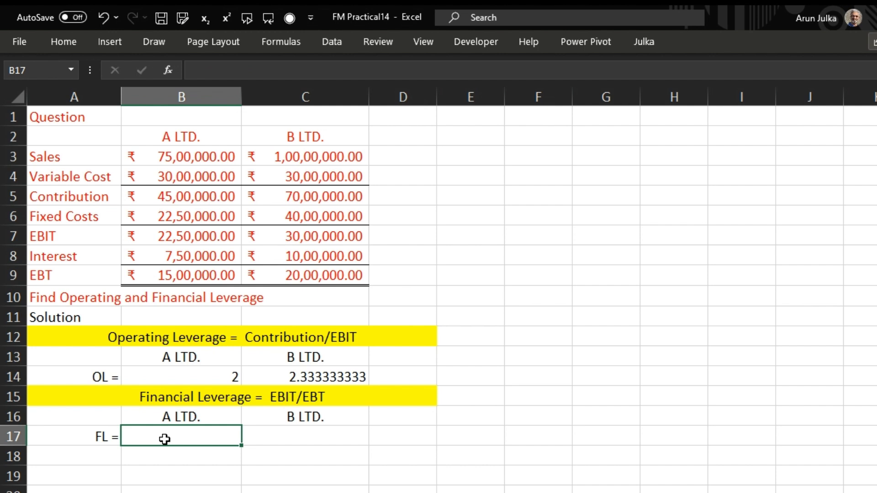
# Step: Enter A LTD.'s financial leverage as EBIT over EBT (=B7/B9), giving 1.5
pyautogui.write('=')
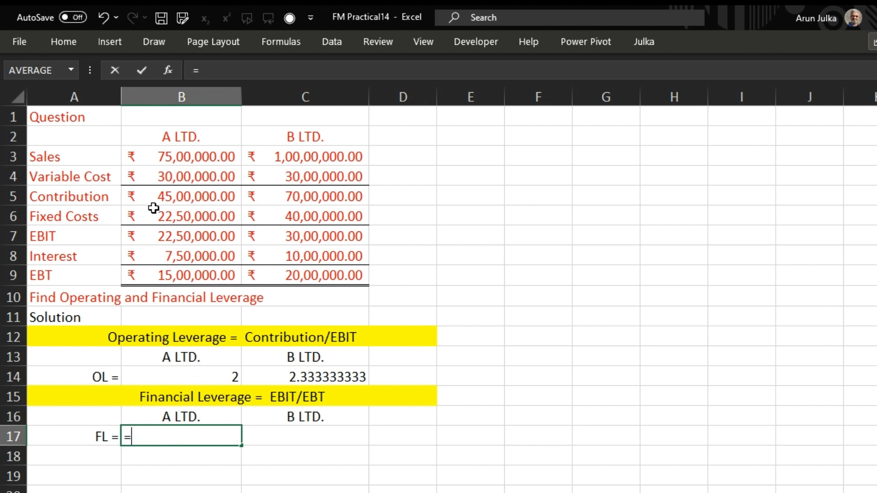
pyautogui.moveTo(157, 211)
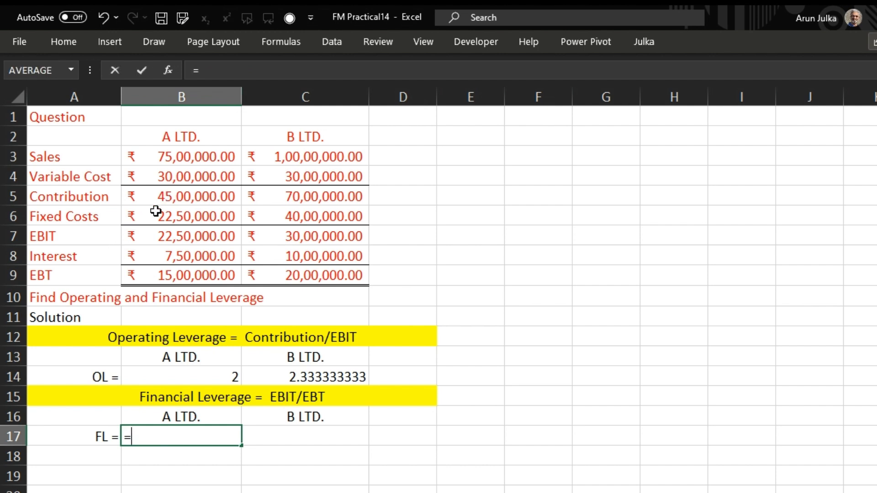
pyautogui.moveTo(186, 274)
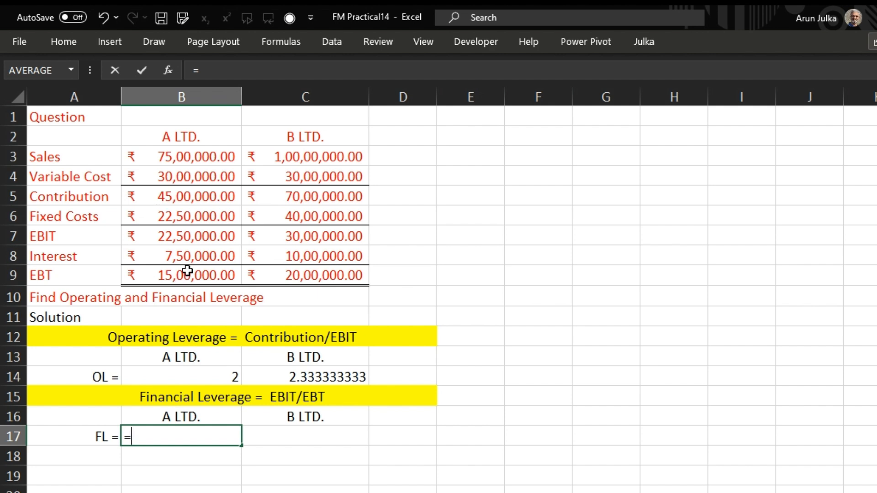
pyautogui.click(181, 236)
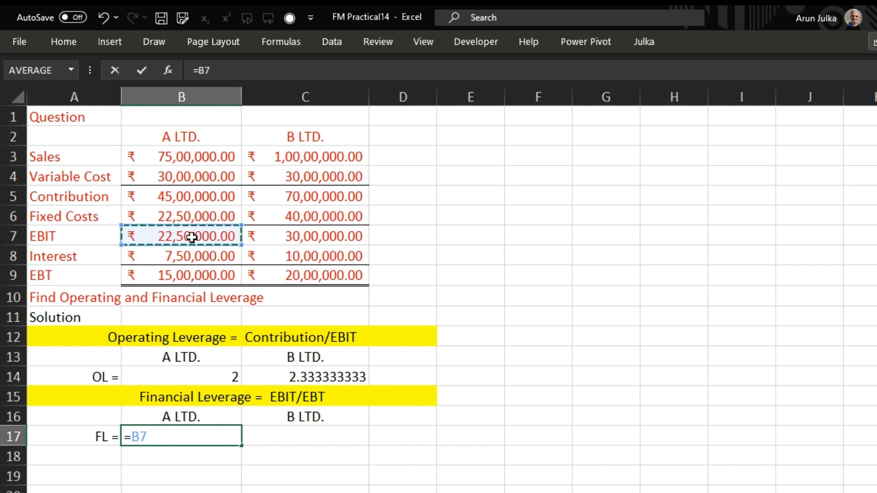
pyautogui.write('/')
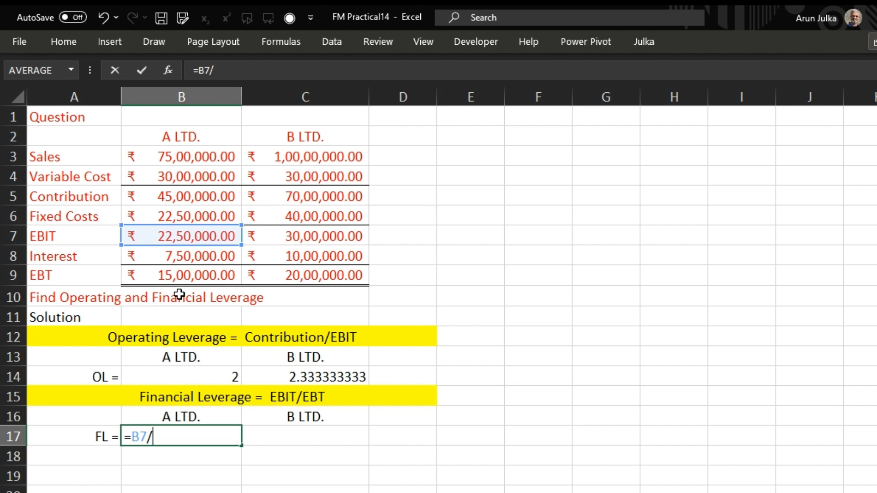
pyautogui.click(180, 275)
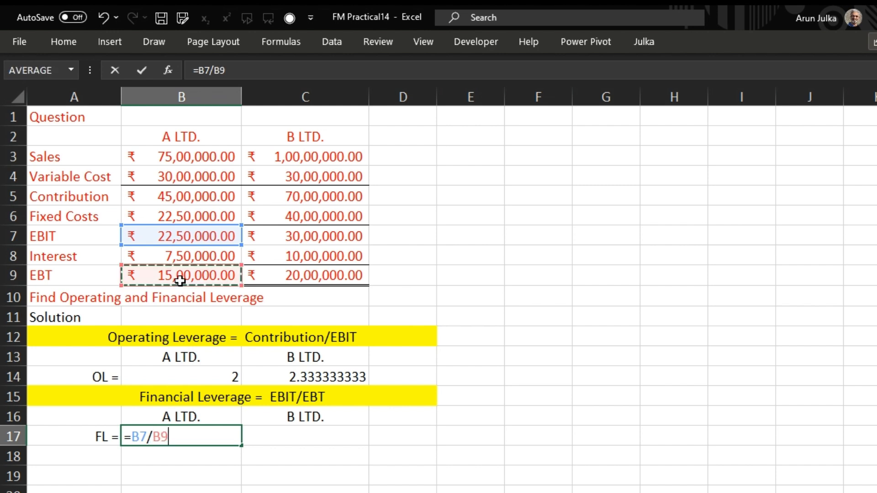
pyautogui.press('enter')
pyautogui.write('=')
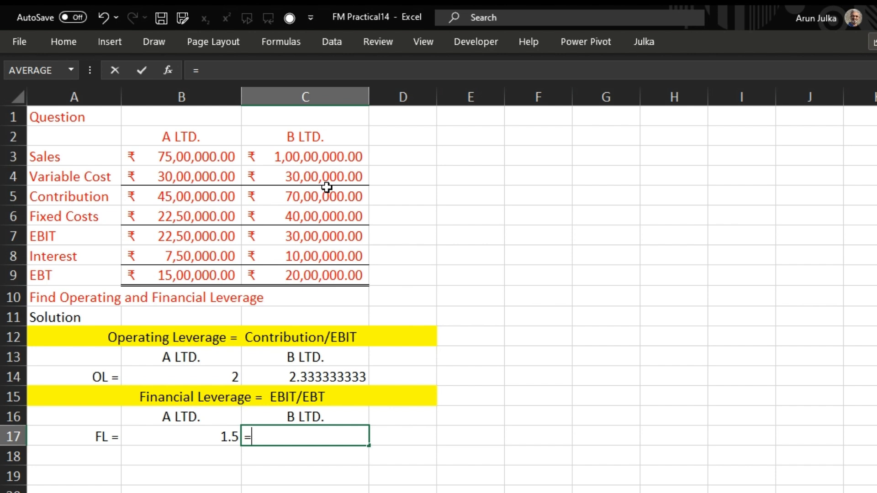
# Step: Enter B LTD.'s financial leverage as EBIT over EBT (=C7/C9), giving 1.5
pyautogui.click(305, 236)
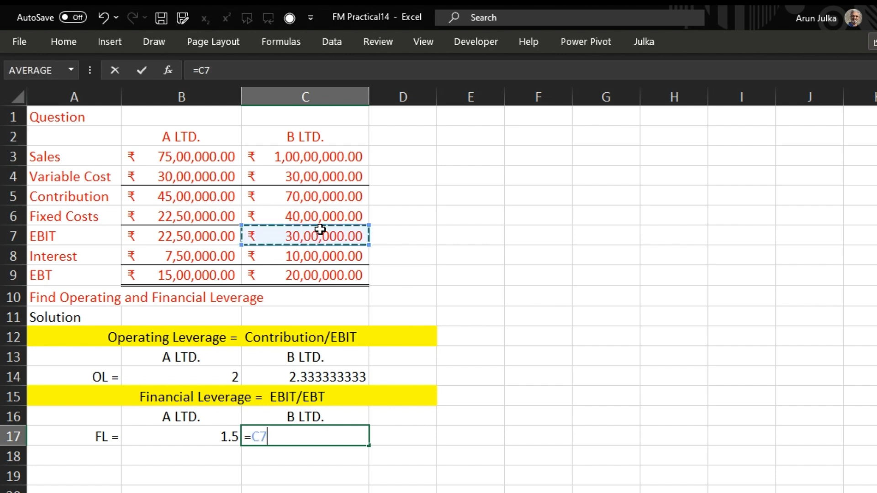
pyautogui.write('/')
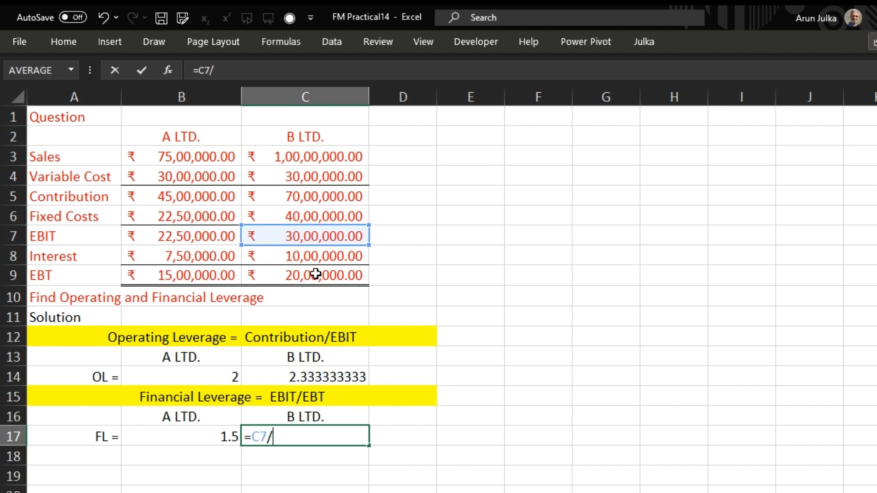
pyautogui.click(306, 275)
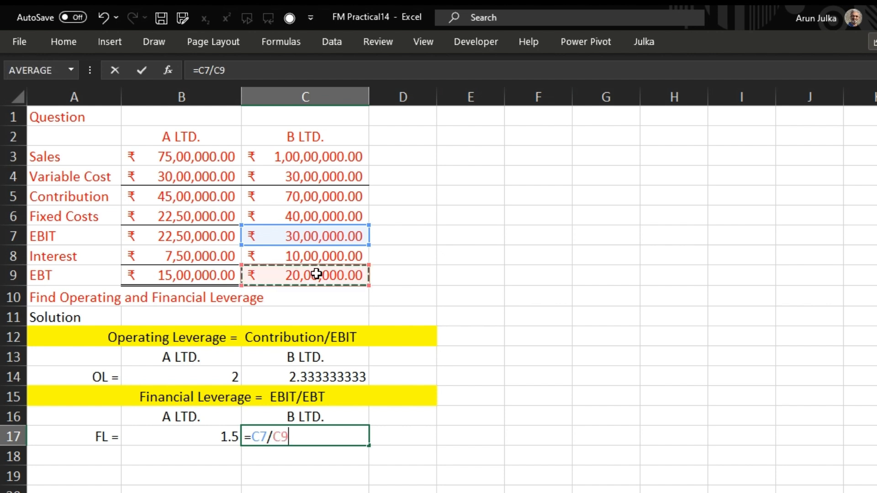
pyautogui.press('enter')
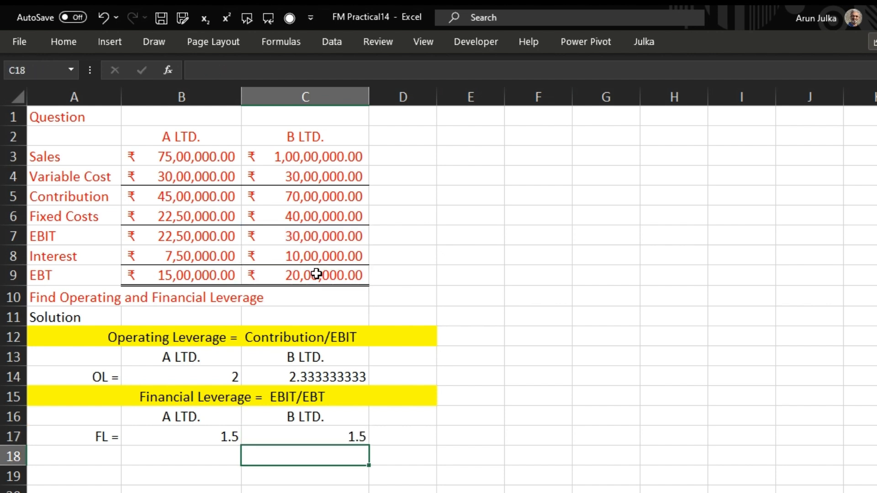